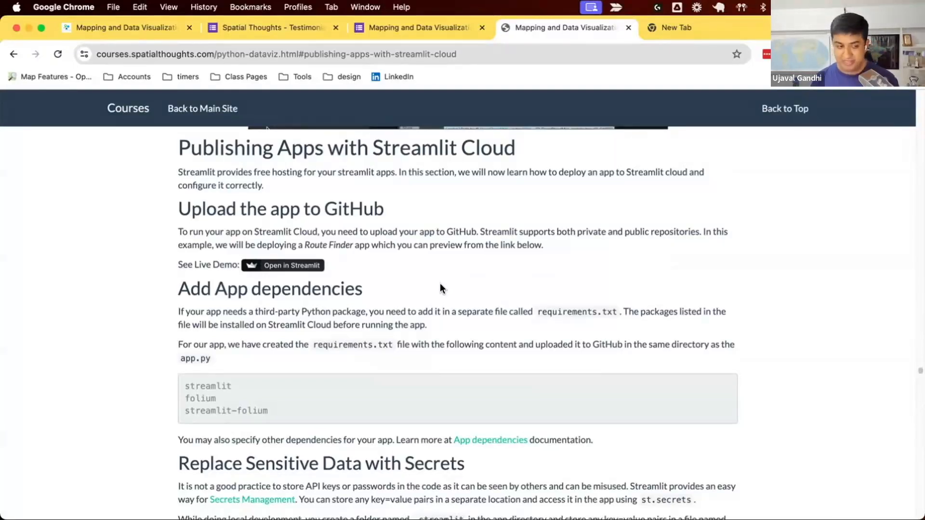
Launch the live Route Finder demo from the 'Open in Streamlit' badge.
left_click(283, 265)
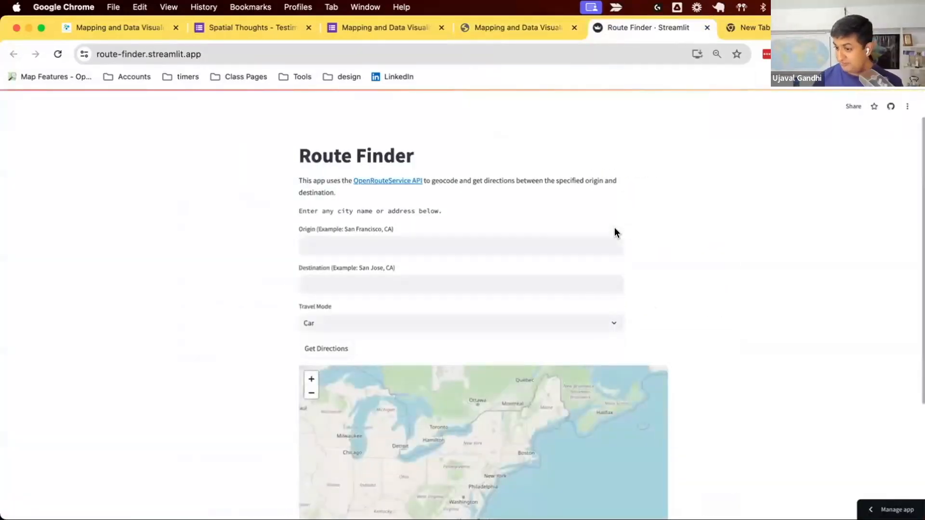
left_click(461, 284)
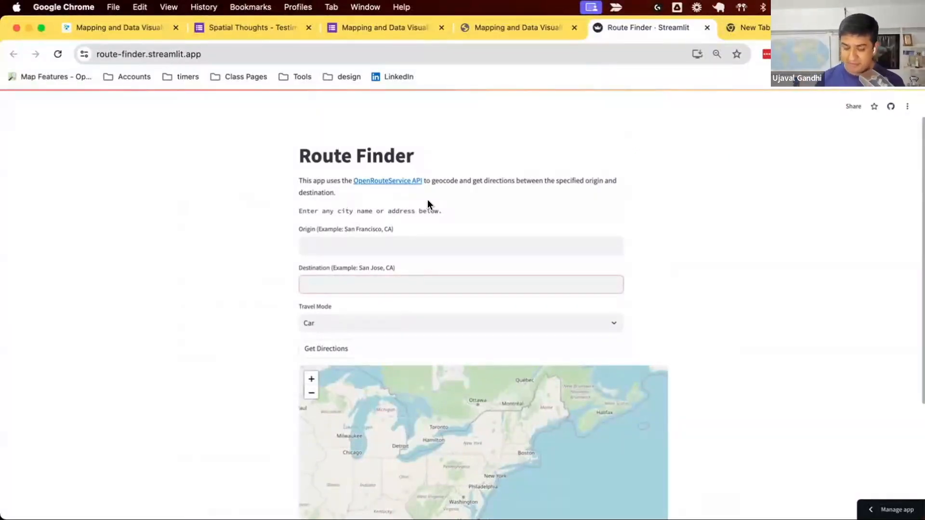
left_click(461, 285)
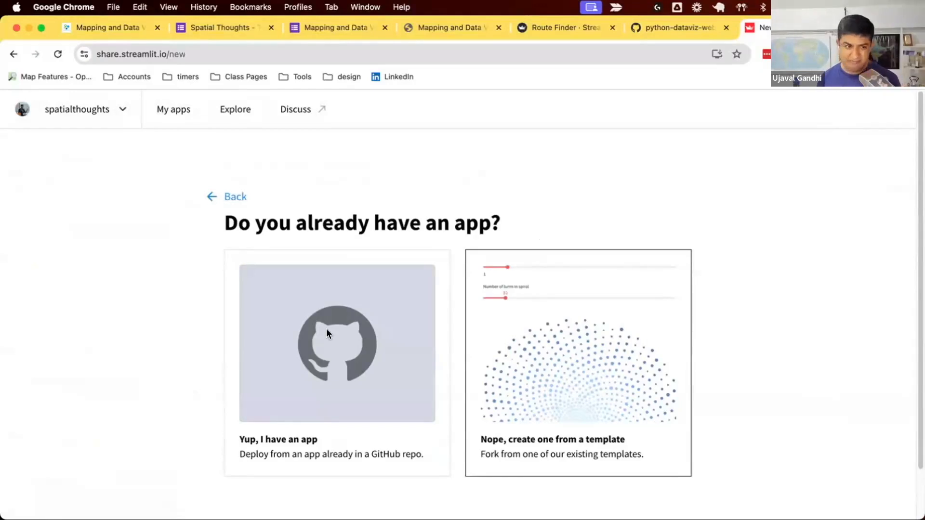
Choose to deploy an app that already exists on GitHub.
left_click(337, 342)
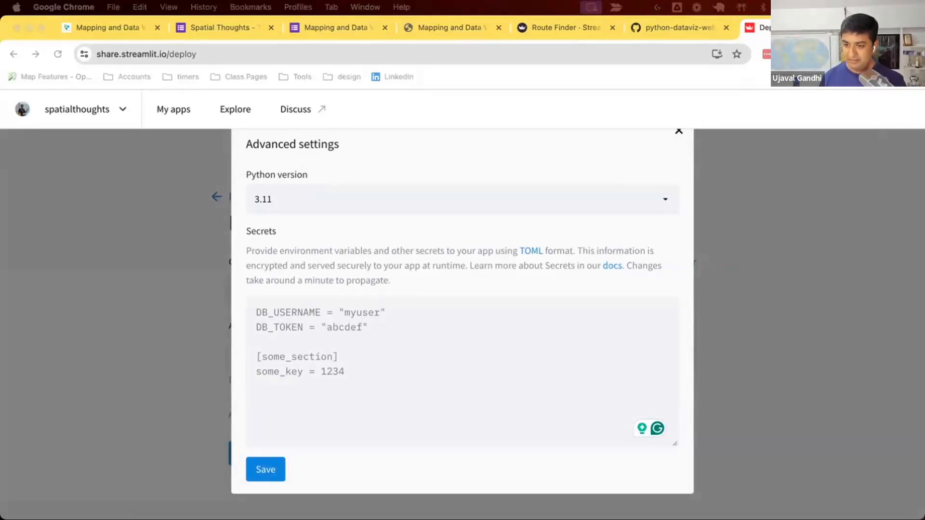
Dismiss the Advanced settings dialog, leaving Python version and secrets unchanged.
left_click(678, 131)
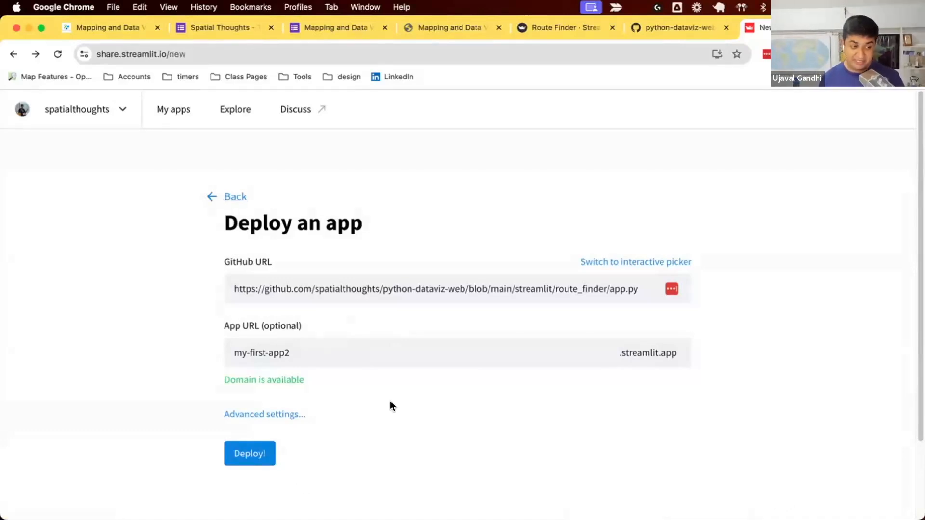
Launch the hosted streamlit/route_finder/app.py app at route-finder.streamlit.app from My apps.
left_click(173, 109)
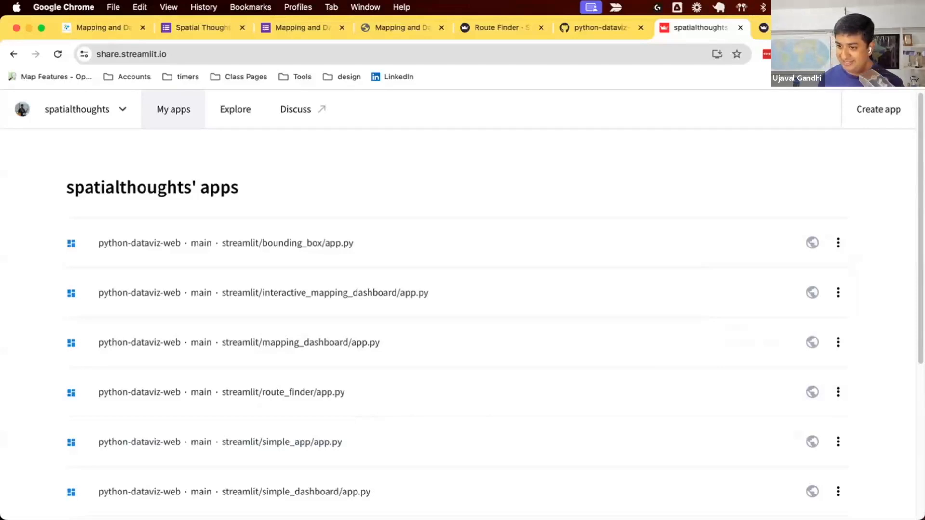
left_click(498, 27)
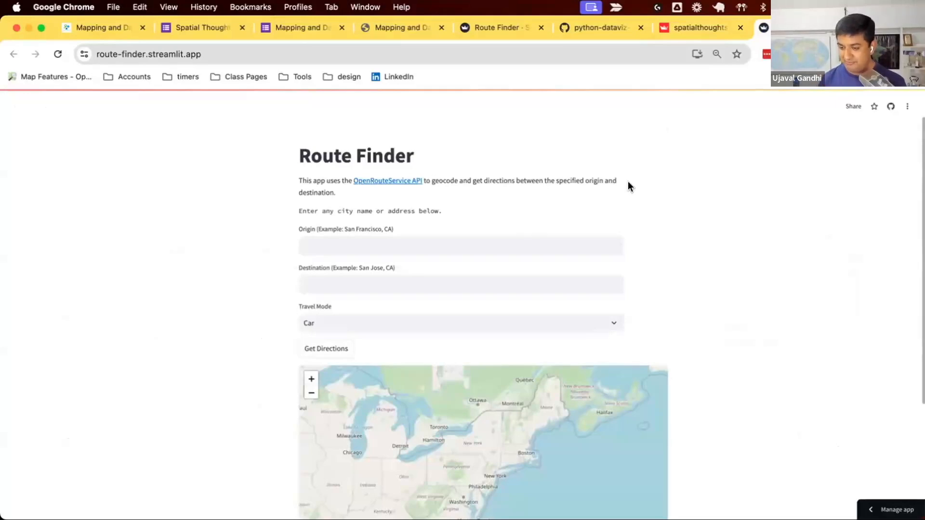
Return to the courses.spatialthoughts.com tab showing the Create fork step.
left_click(360, 27)
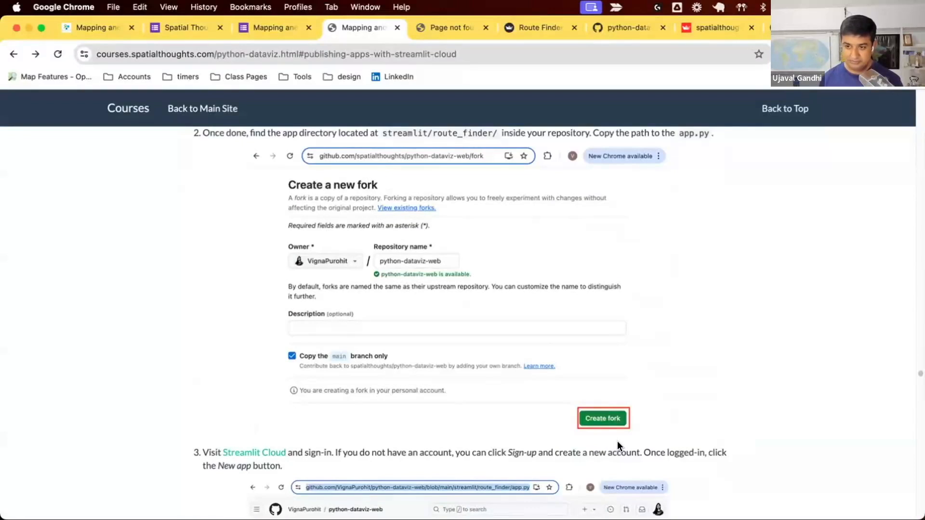
Scroll through deployment steps 3–6 to the Secrets dialog storing the OpenRouteService API key.
scroll("down", 3)
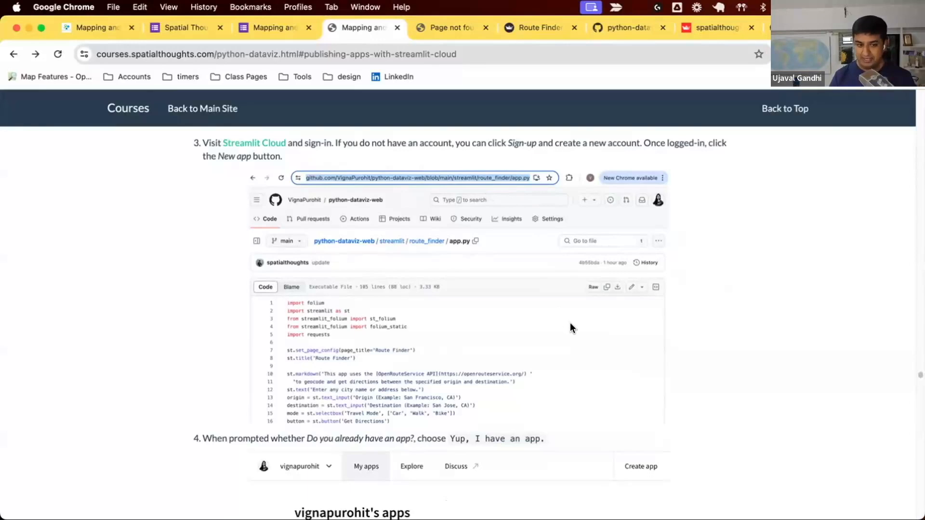
scroll("down", 3)
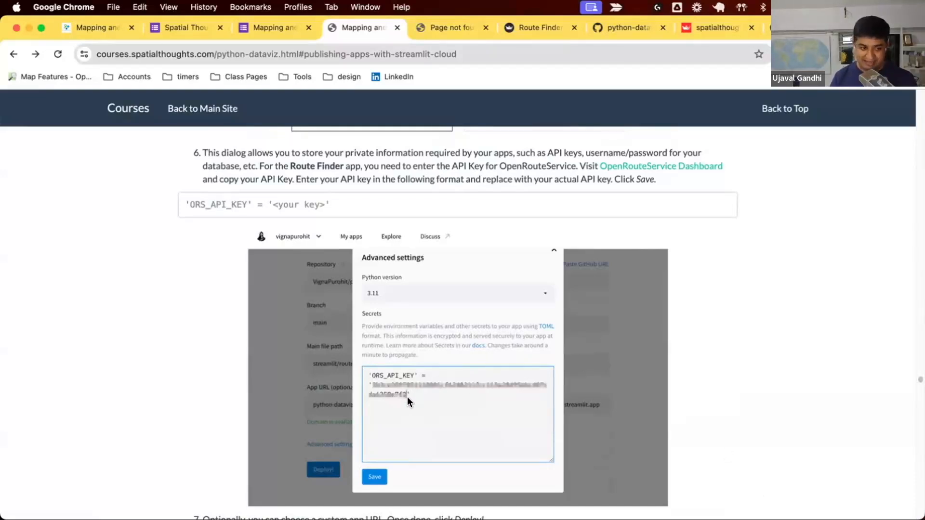